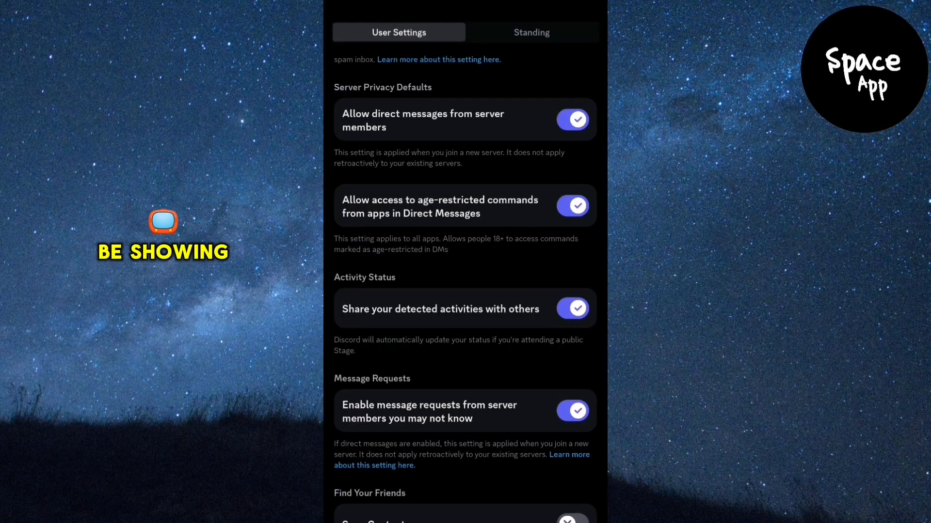
- Leave Discord's Privacy & Safety settings and return to the phone's home screen
{"action": "left_click", "coordinate": [572, 308]}
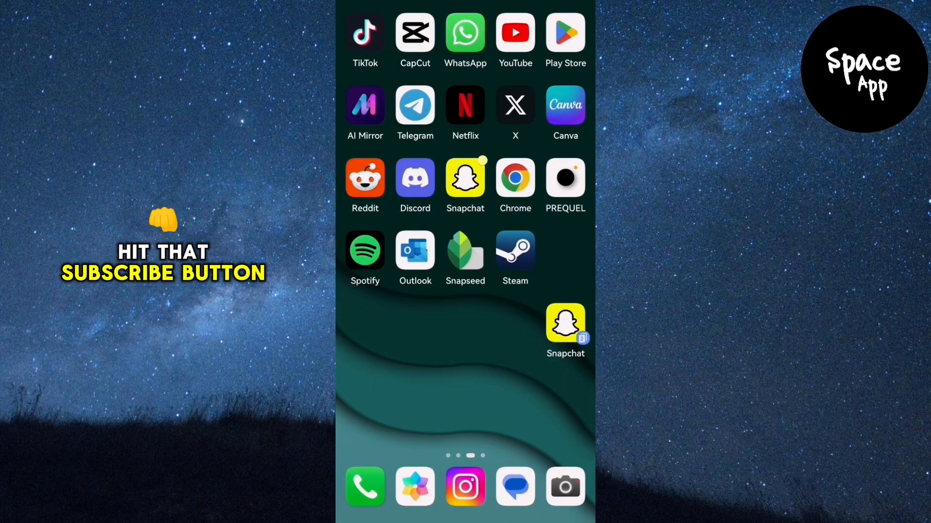
- Launch Discord from the home screen and go to your own profile via the You tab
{"action": "left_click", "coordinate": [414, 181]}
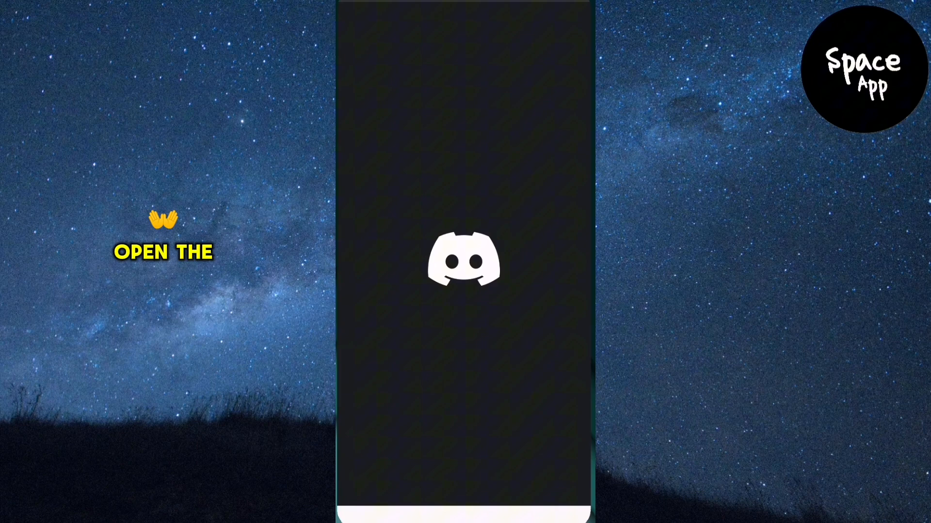
{"action": "left_click", "coordinate": [465, 261]}
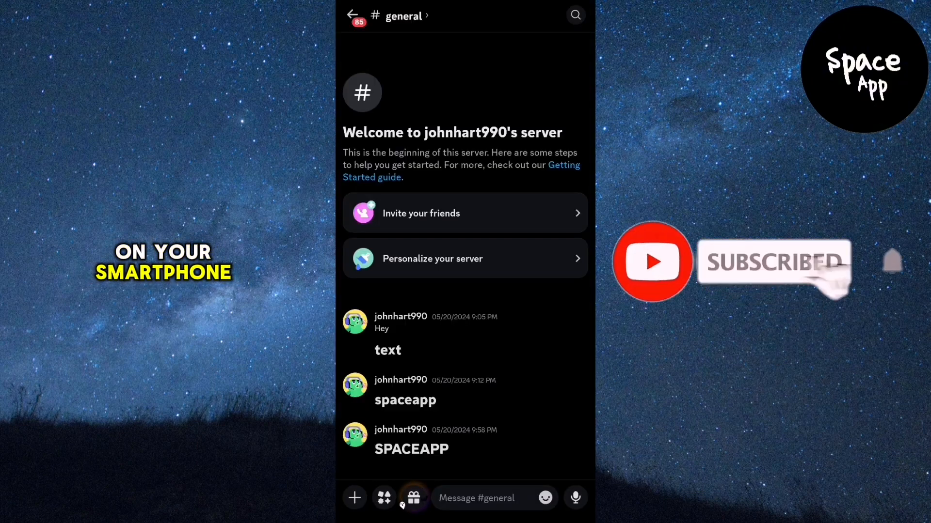
{"action": "left_click", "coordinate": [353, 15]}
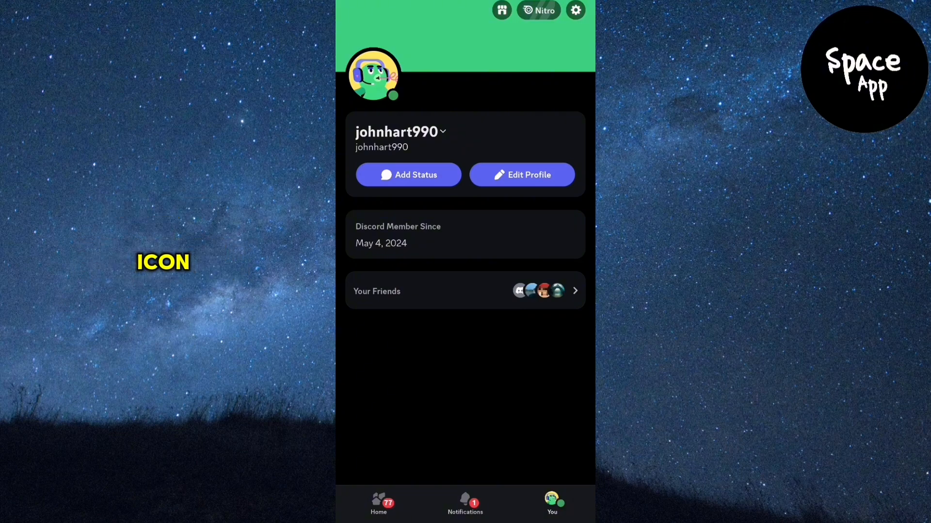
- From the profile gear menu, go into Privacy & Safety under Account Settings
{"action": "left_click", "coordinate": [574, 10]}
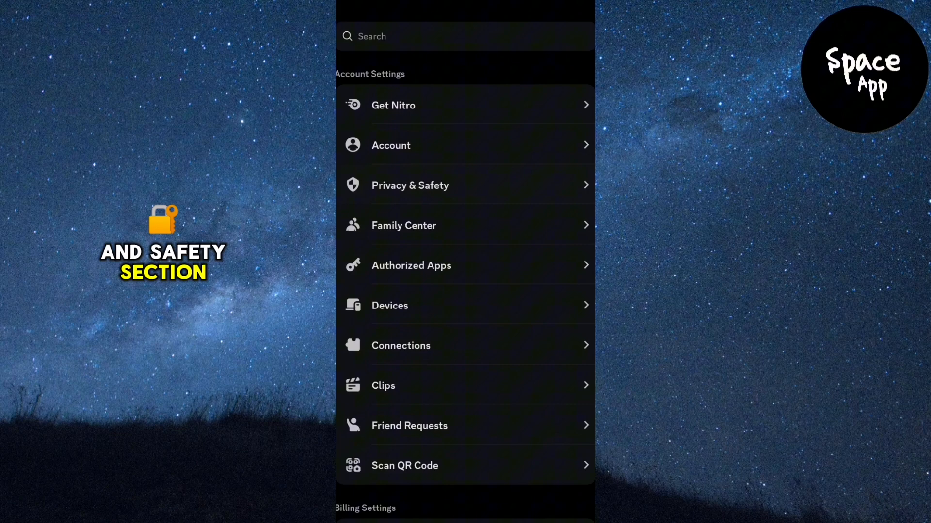
{"action": "left_click", "coordinate": [409, 185]}
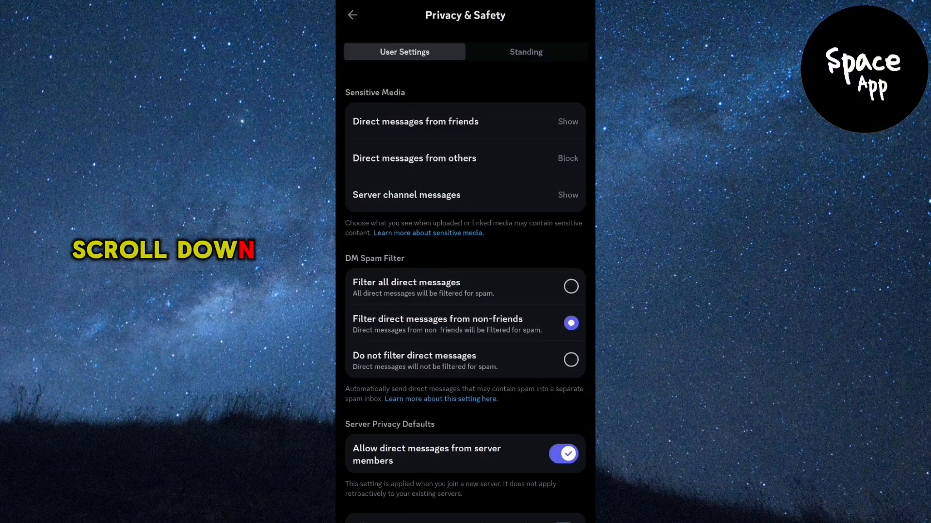
- Under Activity Status, switch off 'Share your detected activities with others'
{"action": "scroll", "scroll_direction": "down", "scroll_amount": 3}
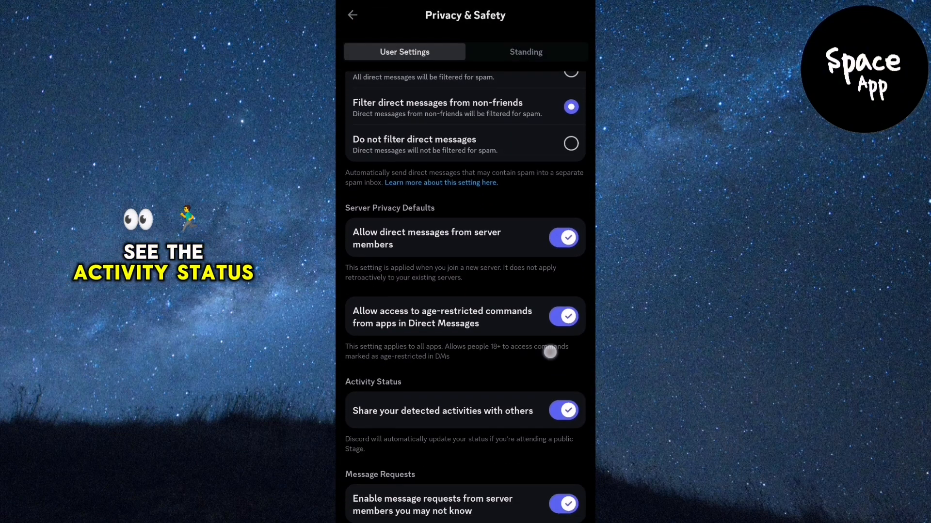
{"action": "scroll", "scroll_direction": "down", "scroll_amount": 3}
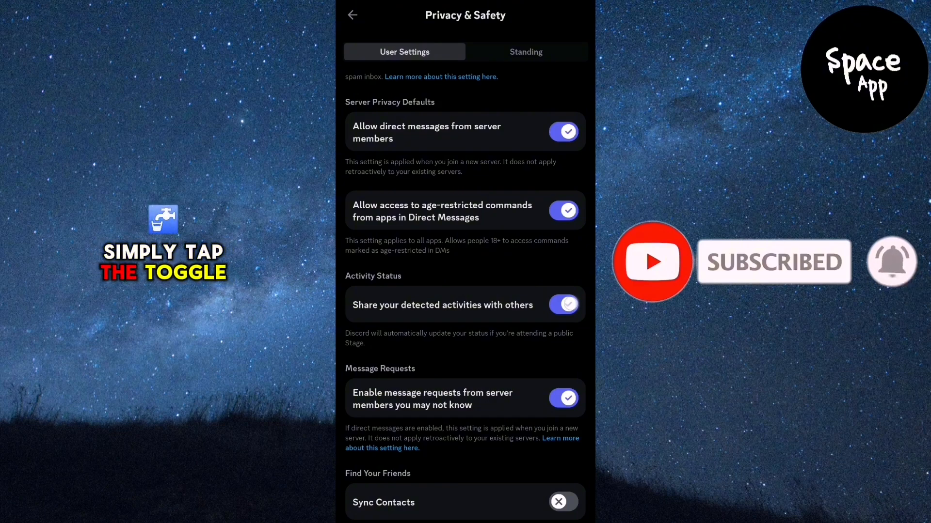
{"action": "left_click", "coordinate": [563, 304]}
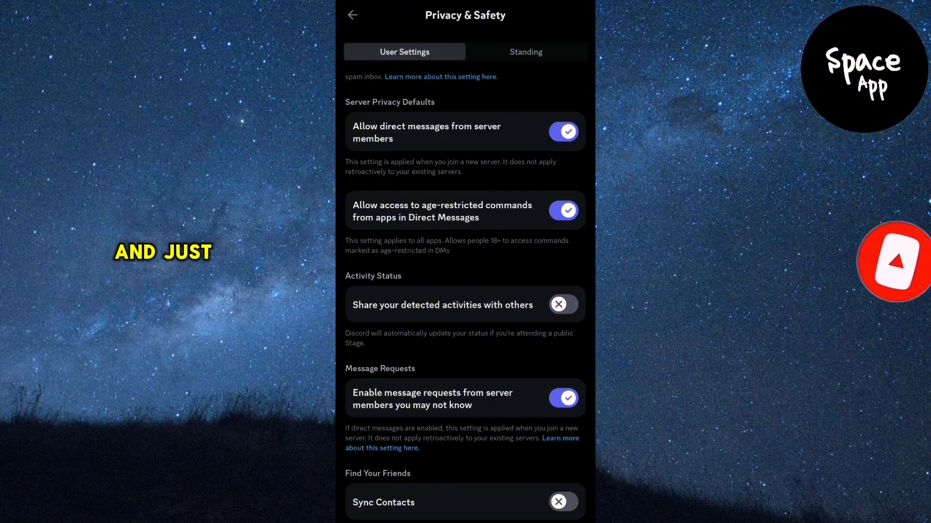